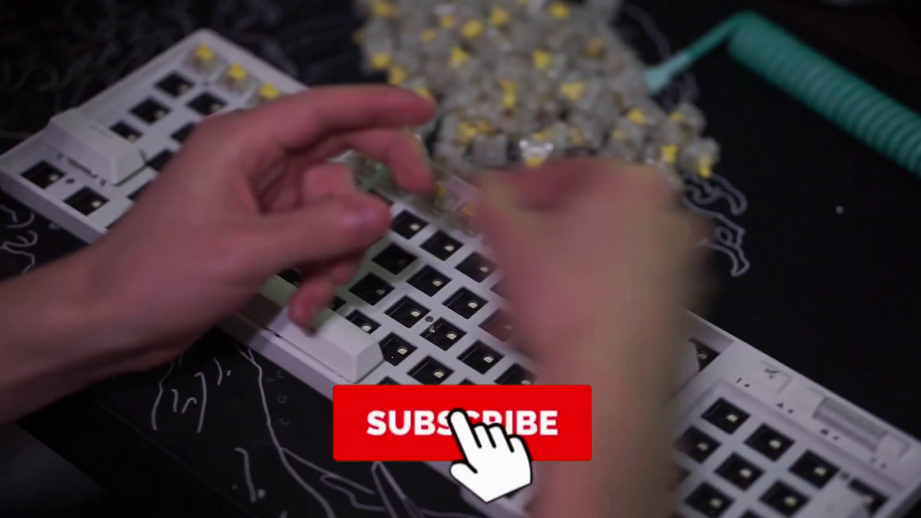
{"action": "left_click", "coordinate": [464, 434]}
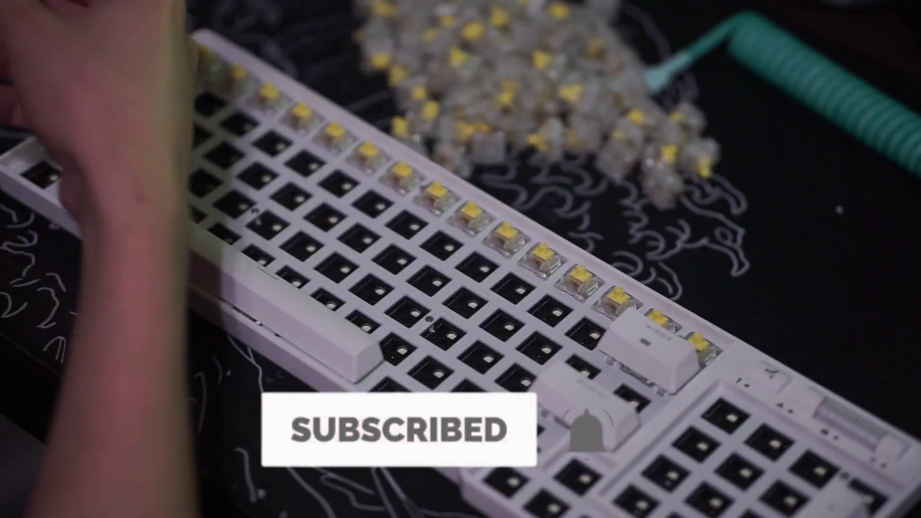